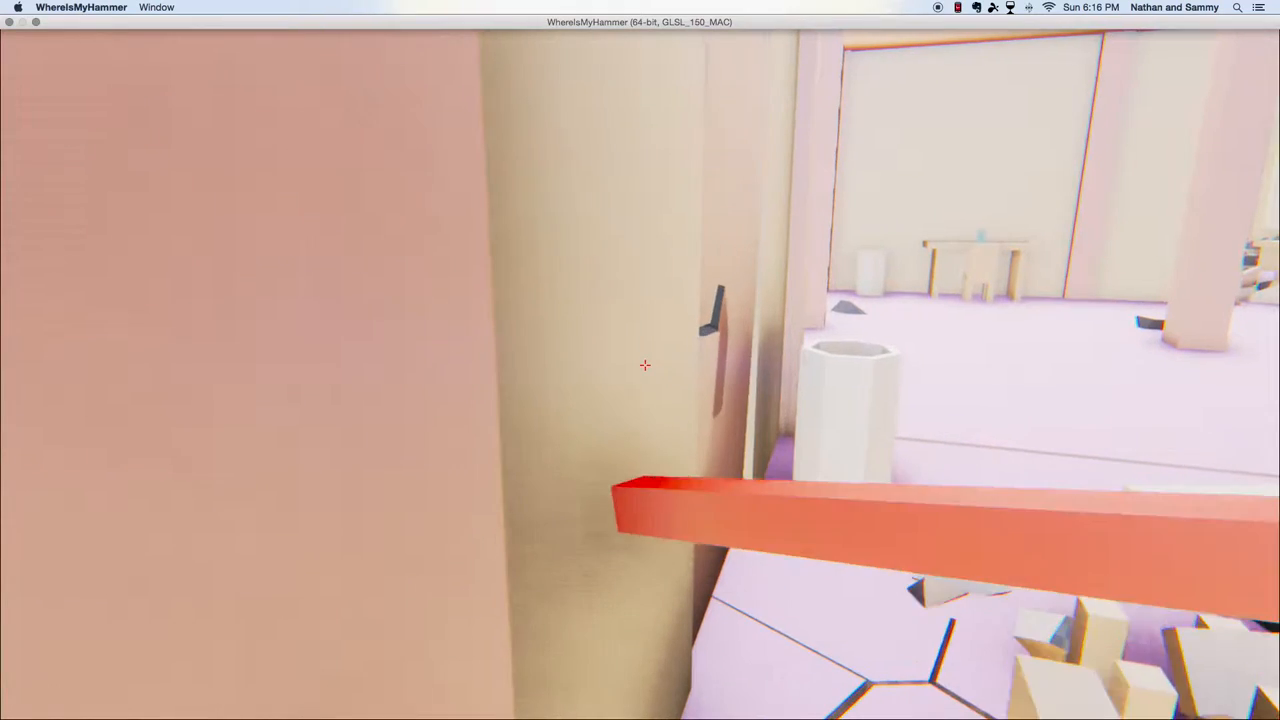
{"action": "mouse_move", "coordinate": [645, 365]}
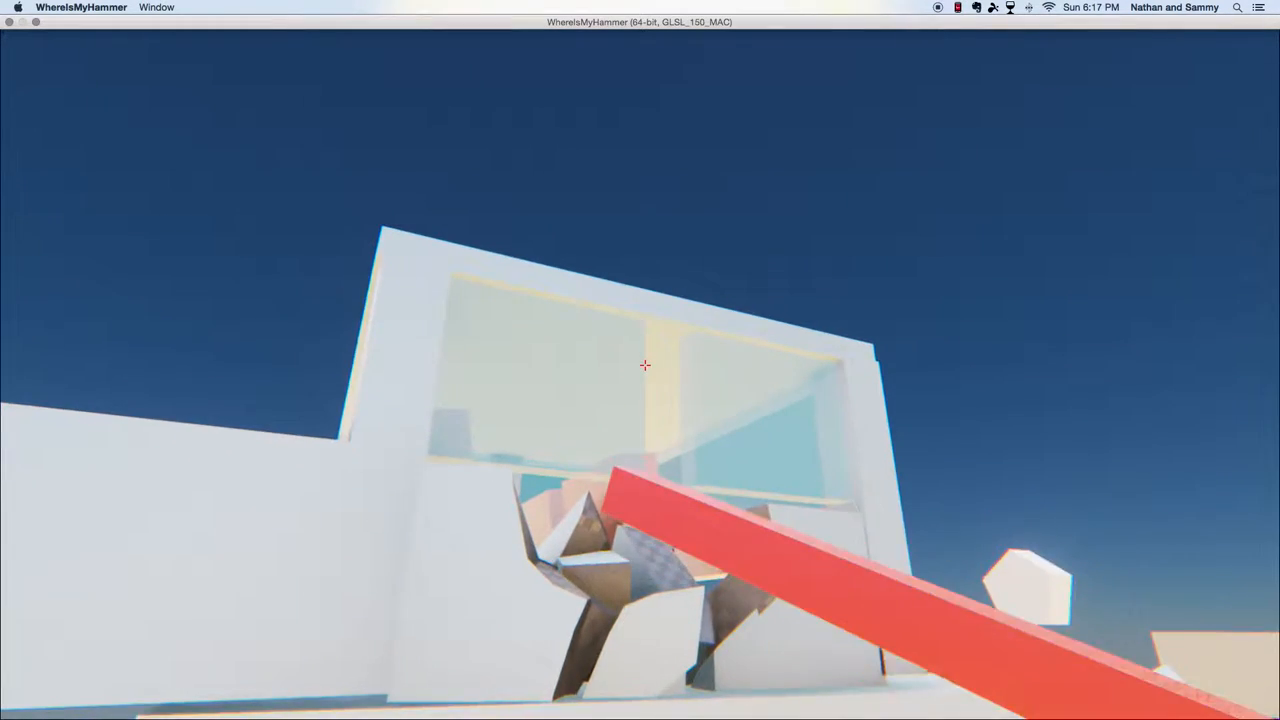
{"action": "mouse_move", "coordinate": [645, 365]}
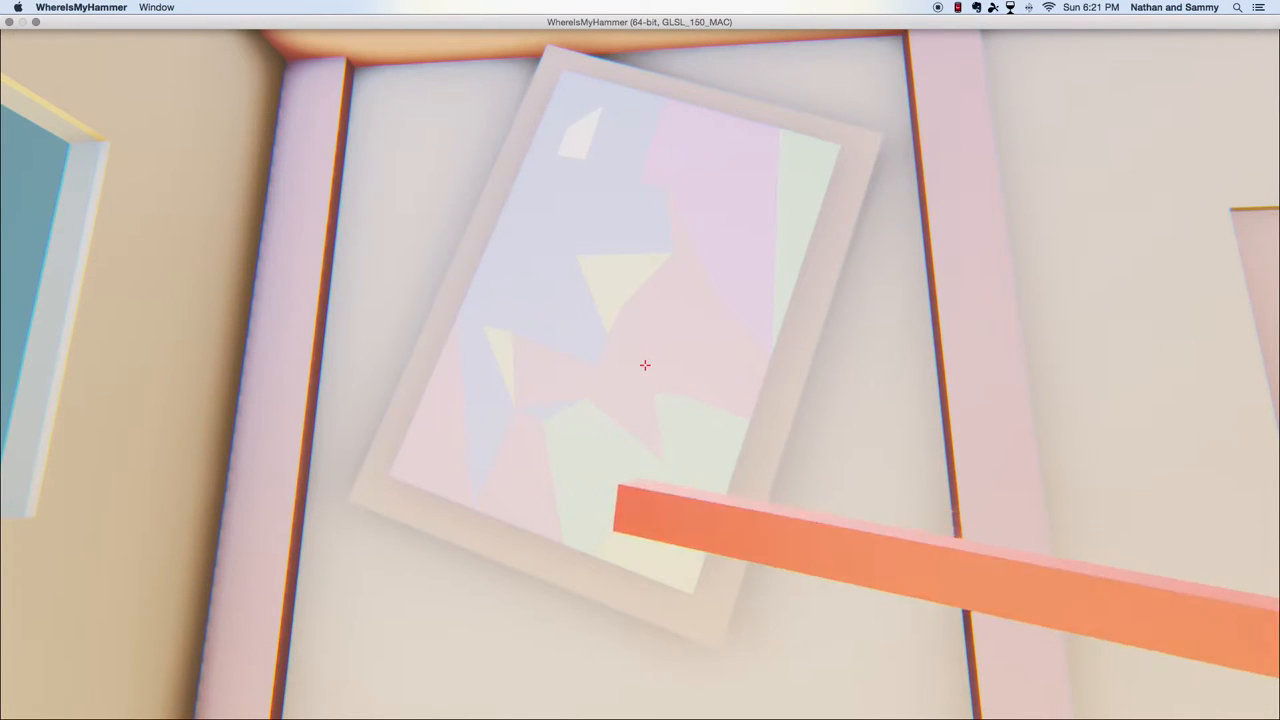
{"action": "mouse_move", "coordinate": [645, 365]}
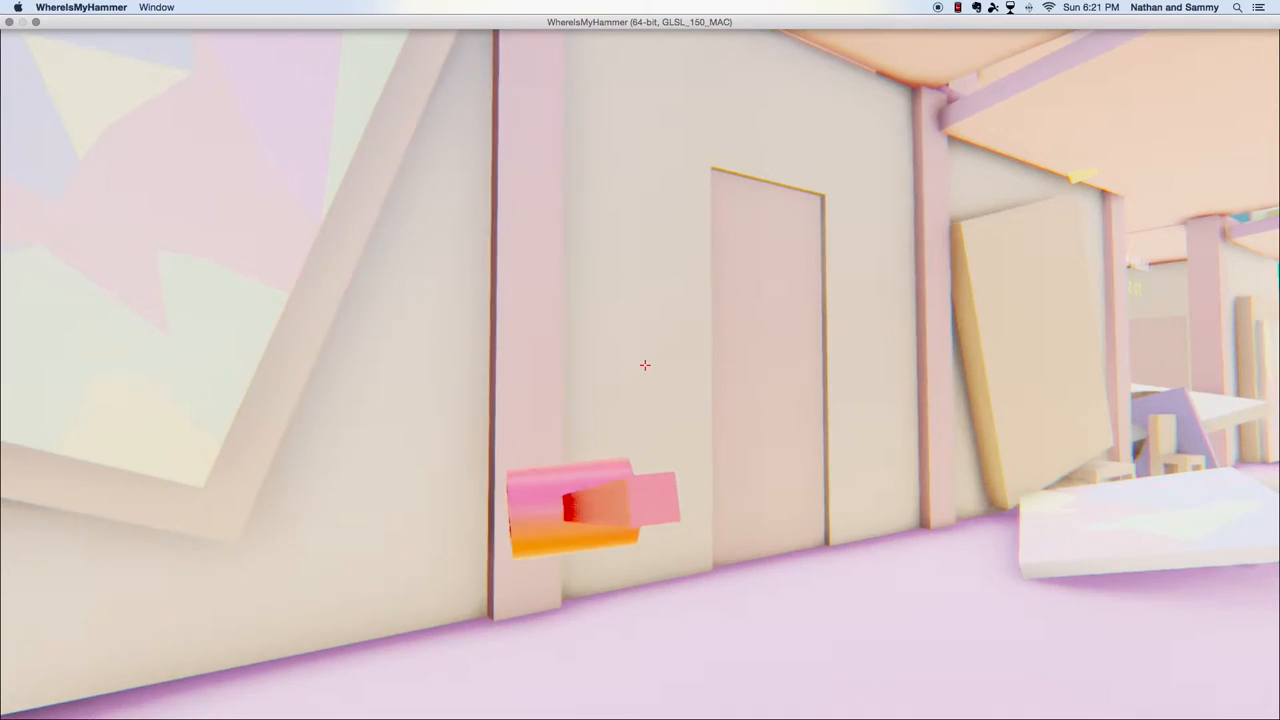